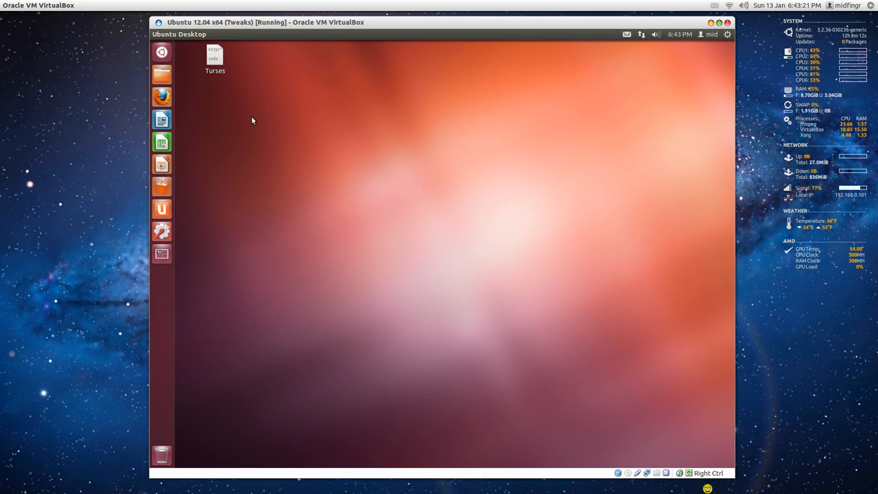
# Open the alejandrogomez/turses GitHub repository page in Firefox.
pyautogui.click(215, 59)
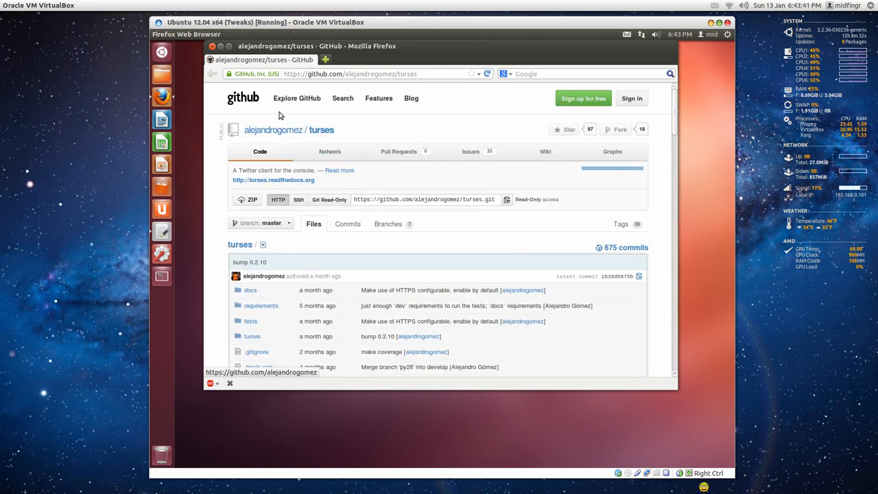
pyautogui.moveTo(345, 245)
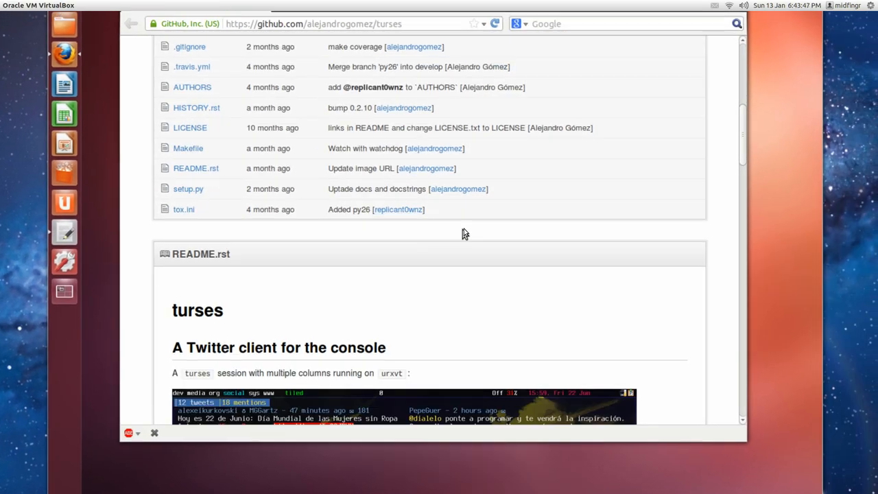
# Scroll down the turses repository page to read the README.
pyautogui.scroll(-3)
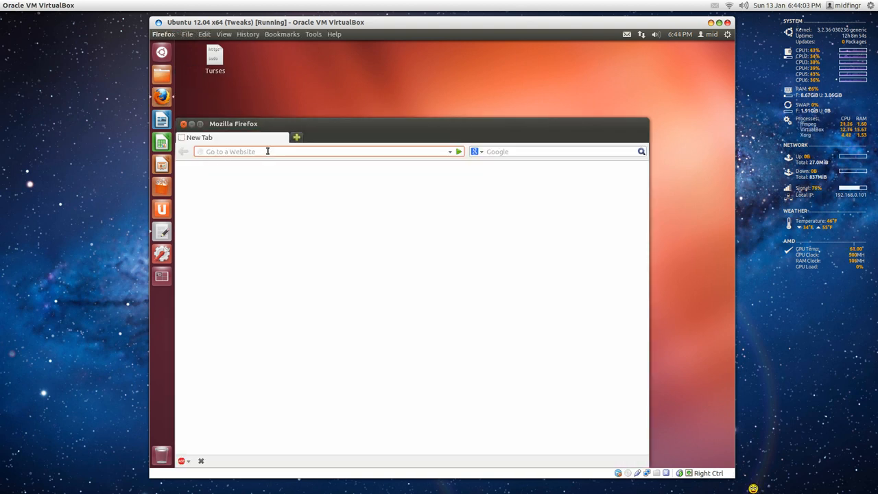
pyautogui.write('https://github.com/alejandrogomez/turses')
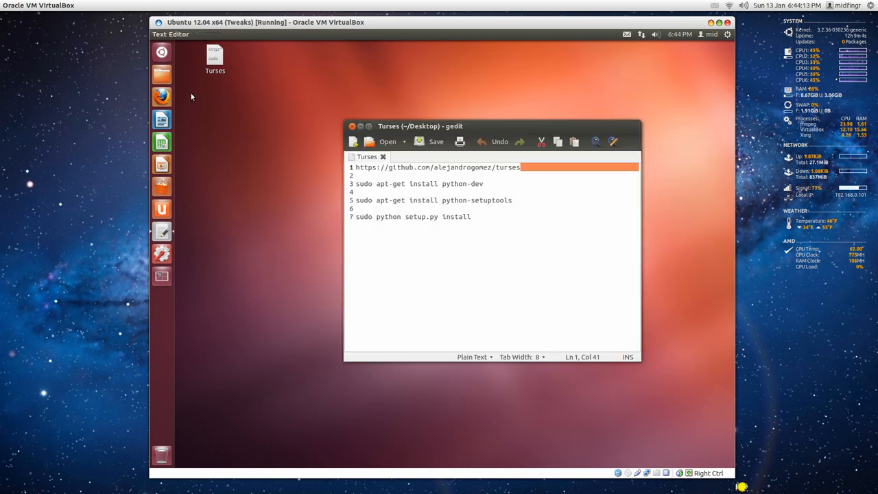
# Open the Downloads folder from the Files launcher's right-click menu.
pyautogui.rightClick(161, 74)
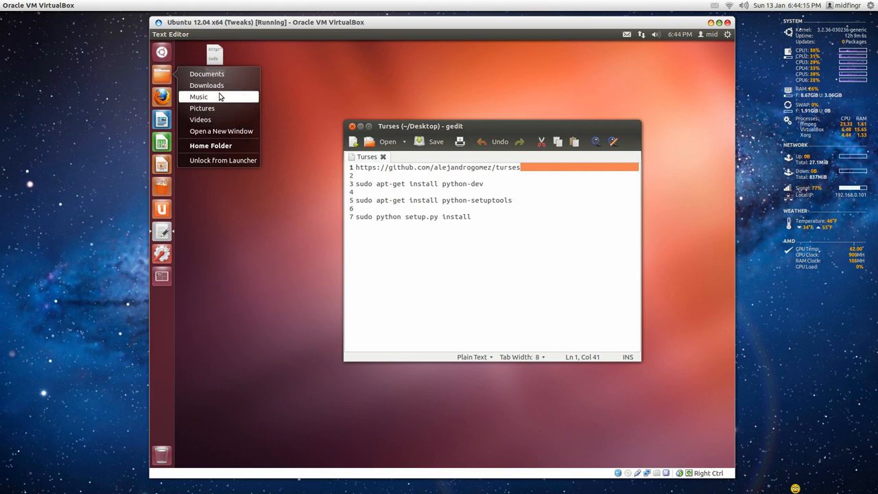
pyautogui.click(206, 85)
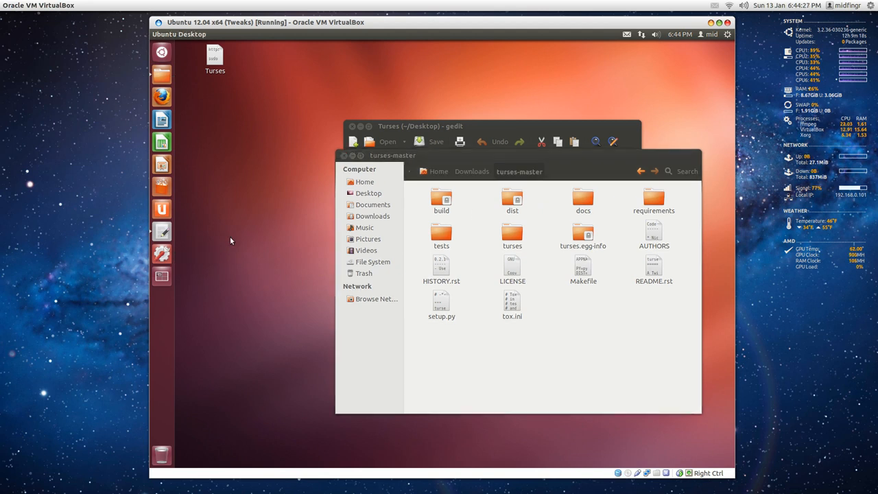
pyautogui.moveTo(237, 242)
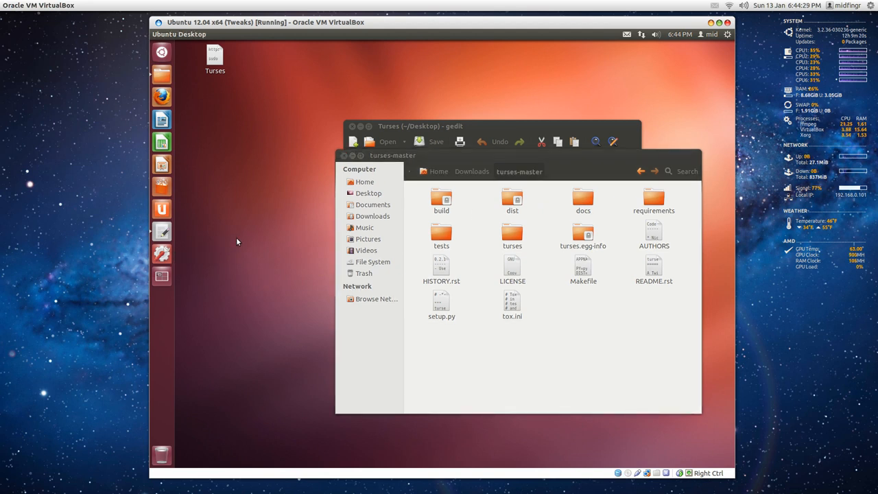
# Open a new terminal beside the turses-master file manager window.
pyautogui.click(161, 255)
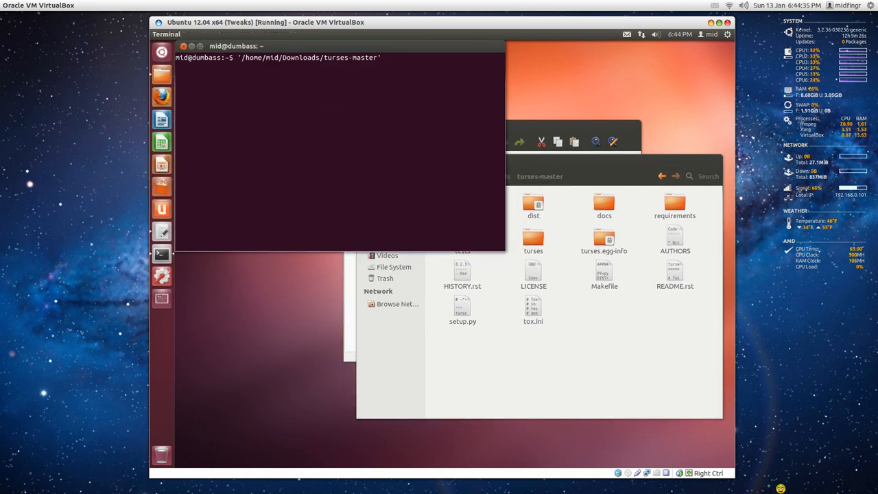
# Type cd to change into the turses-master folder.
pyautogui.write('cd')
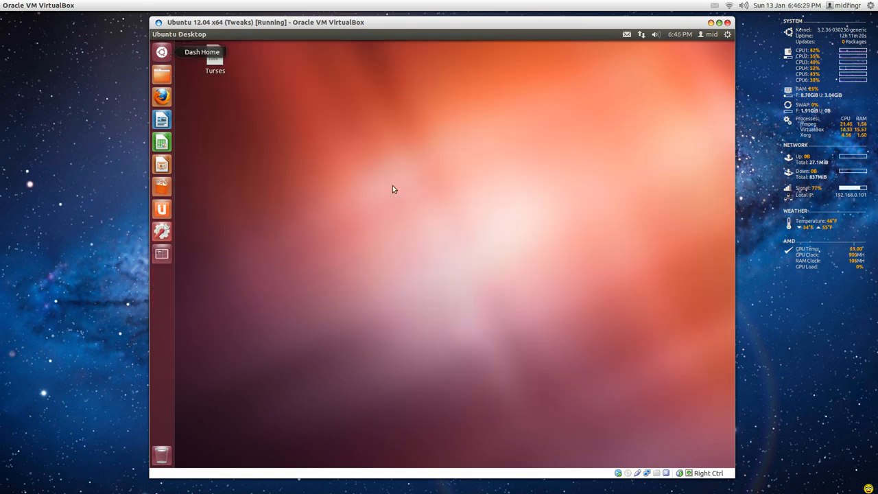
# Search the Dash for 'ter' to find Terminal.
pyautogui.click(162, 52)
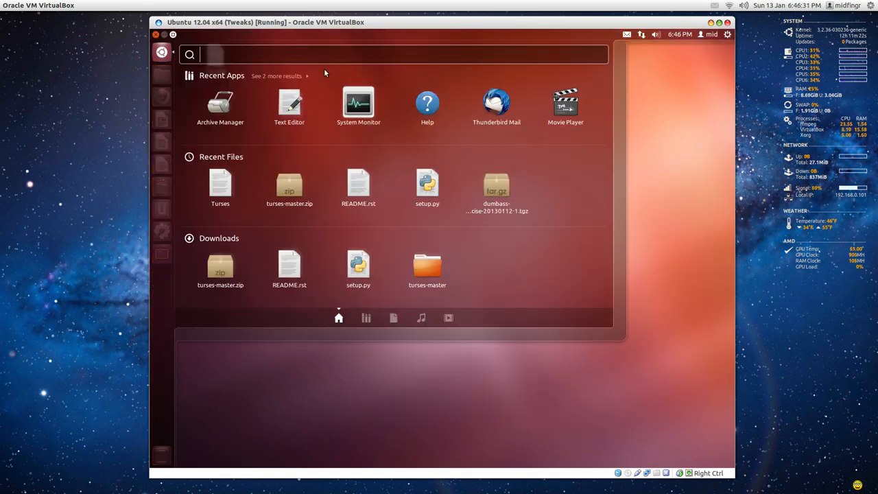
pyautogui.write('ter')
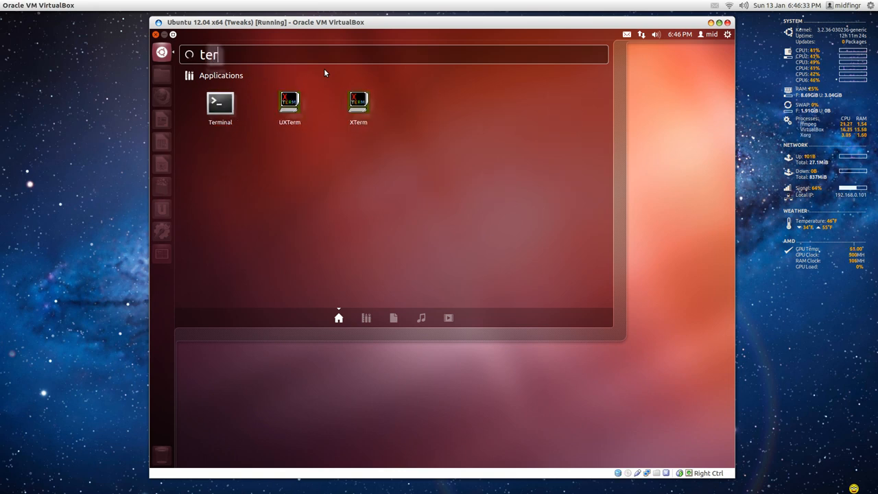
pyautogui.moveTo(220, 103)
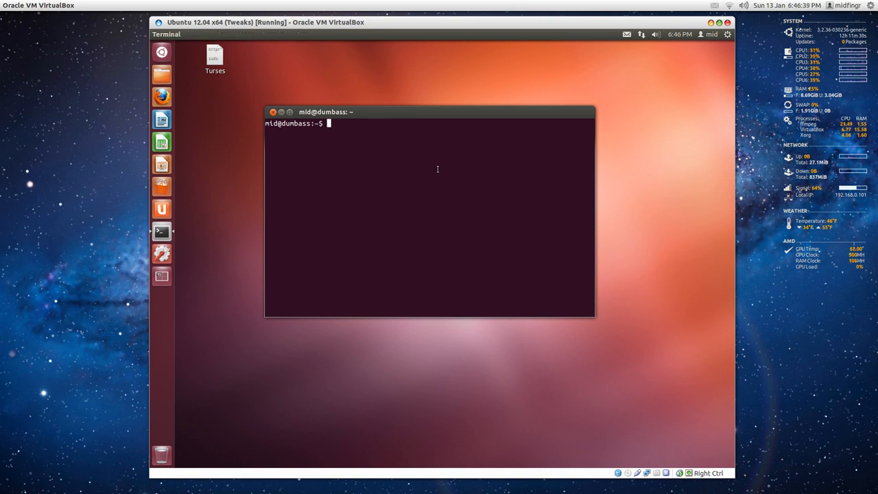
# Type the turses command at the Terminal prompt.
pyautogui.write('tu')
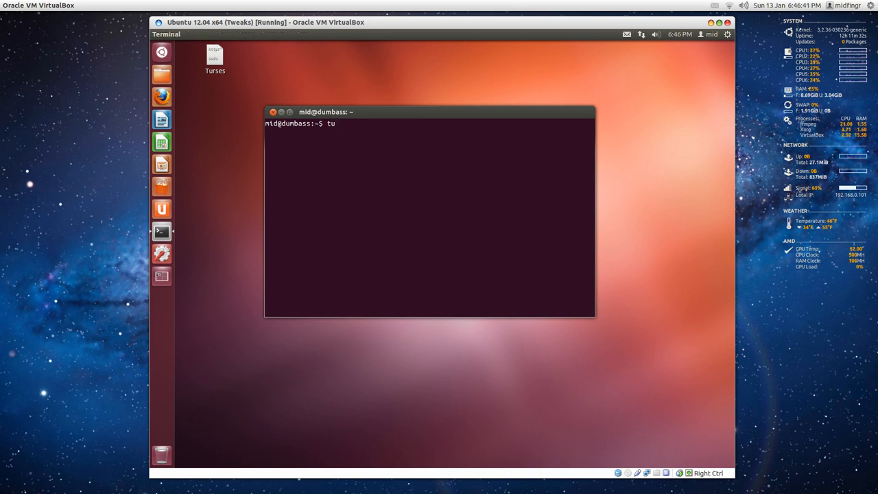
pyautogui.write('r')
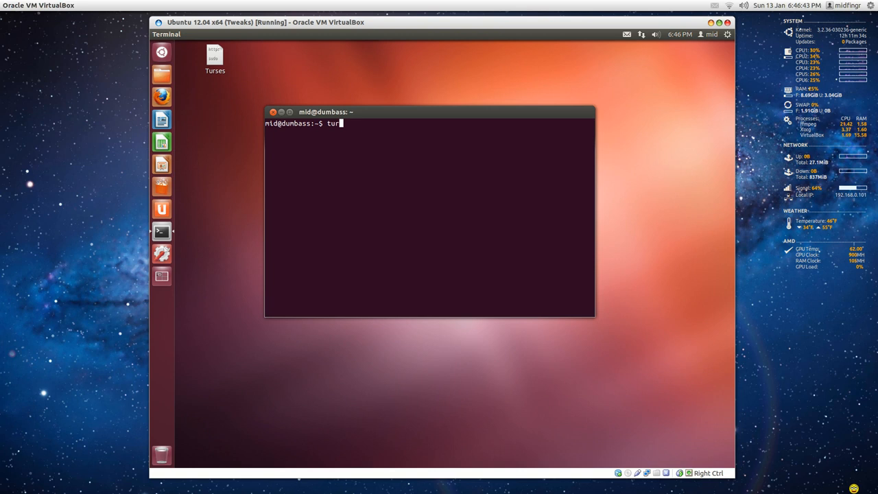
pyautogui.write('ses')
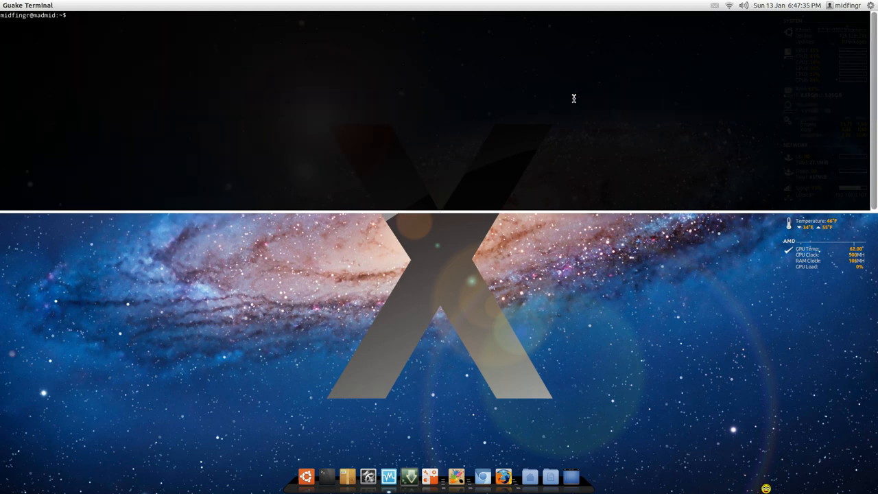
# Launch turses from the Guake drop-down terminal.
pyautogui.write('turses')
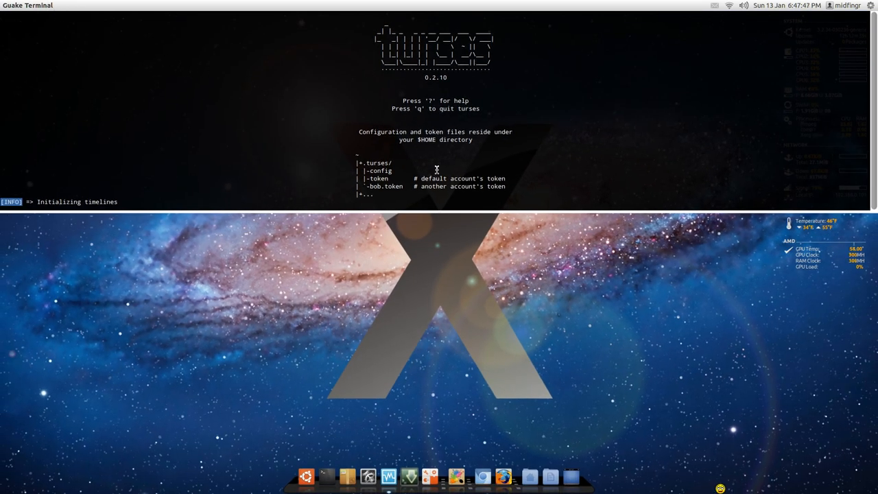
pyautogui.moveTo(300, 252)
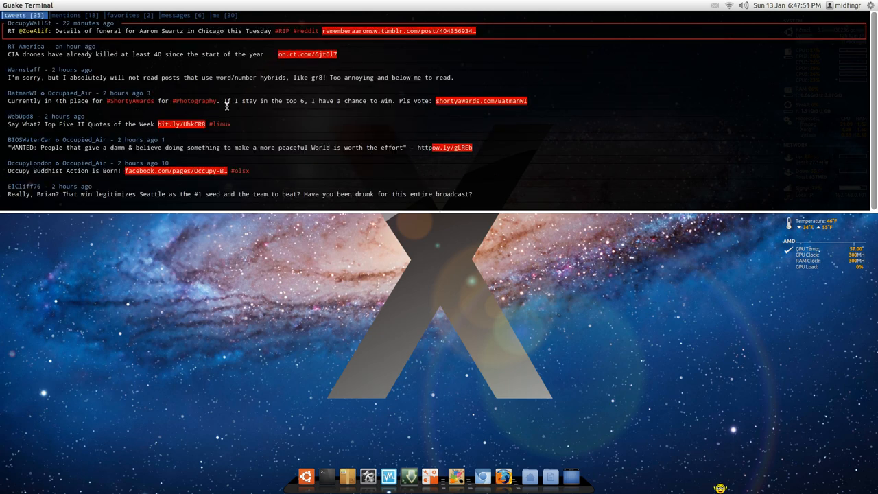
pyautogui.moveTo(223, 225)
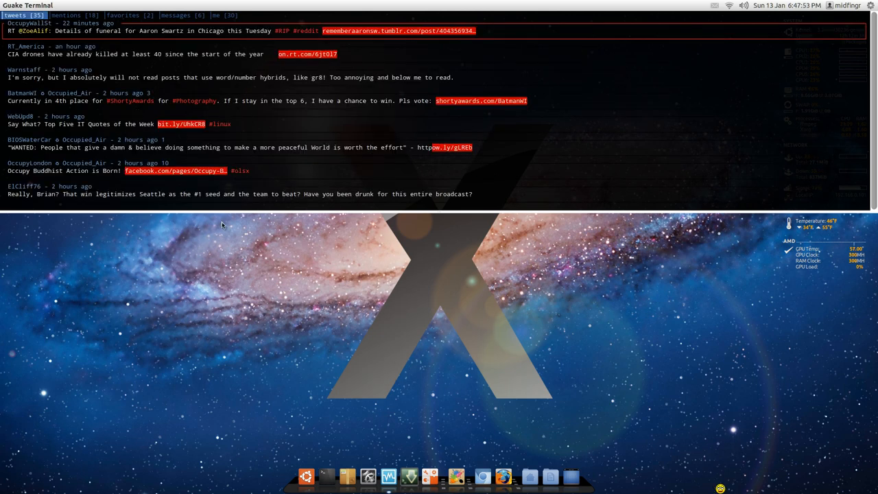
pyautogui.moveTo(174, 226)
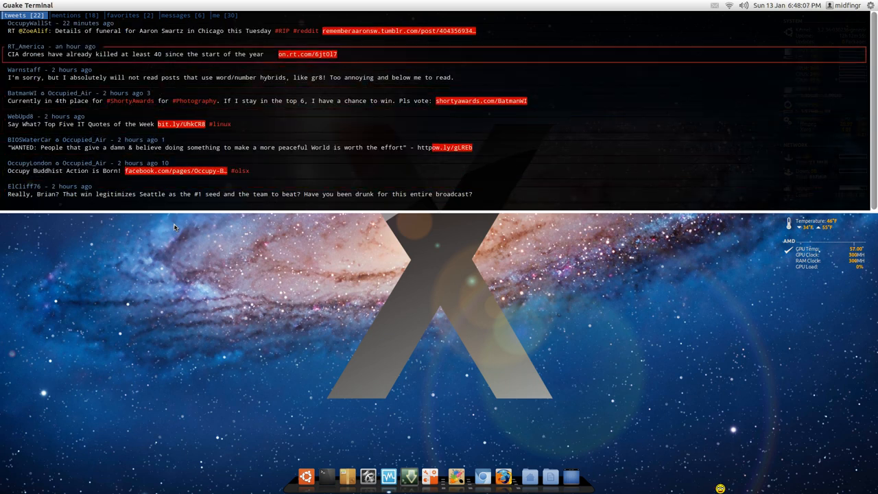
# View the mentions and me timelines, then return to the tweets timeline.
pyautogui.click(66, 15)
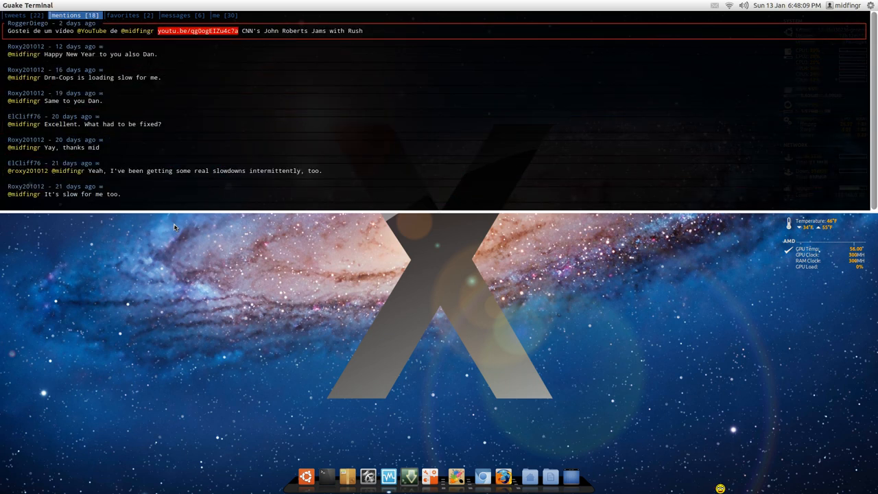
pyautogui.click(224, 15)
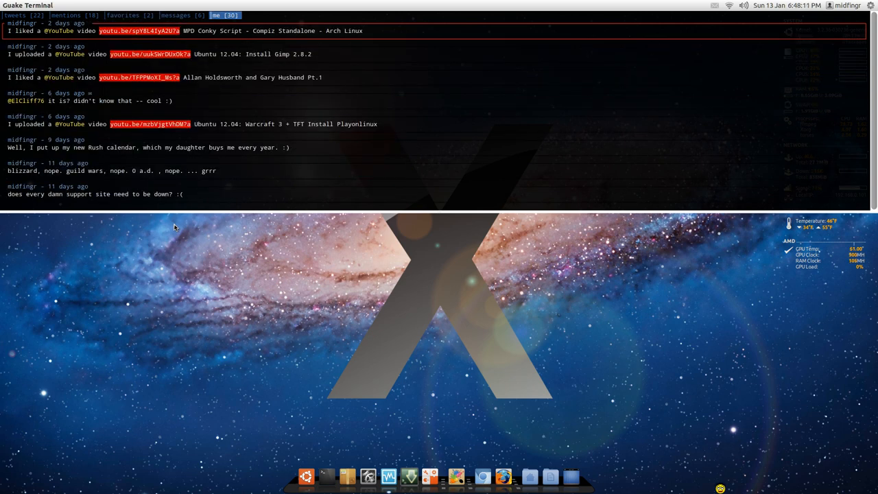
pyautogui.click(128, 15)
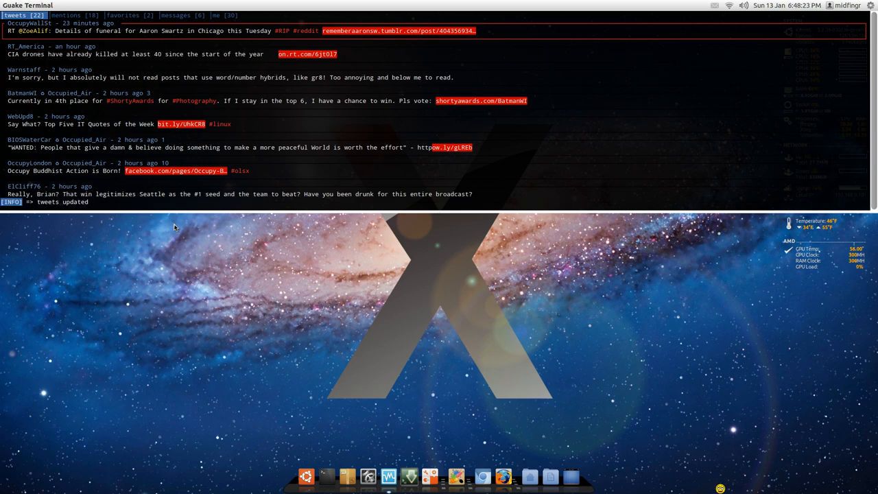
# Compose and send the tweet 'turses command line tweet' from turses.
pyautogui.press('t')
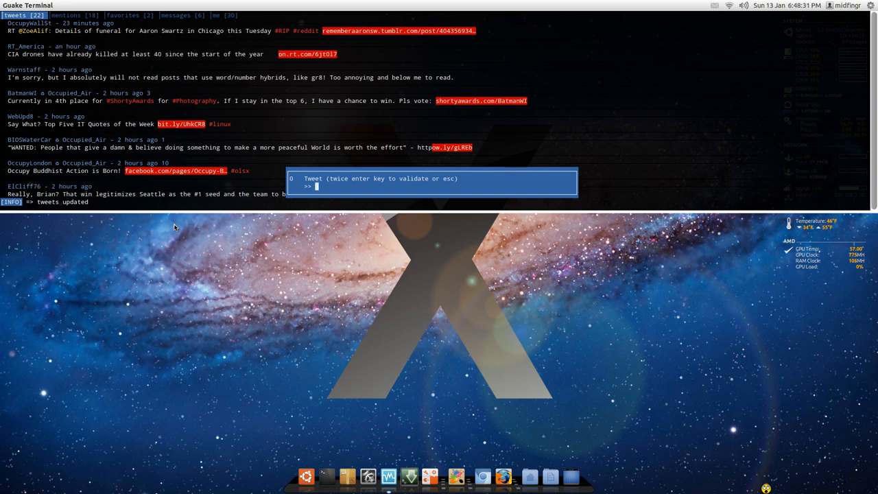
pyautogui.write('turses command line t')
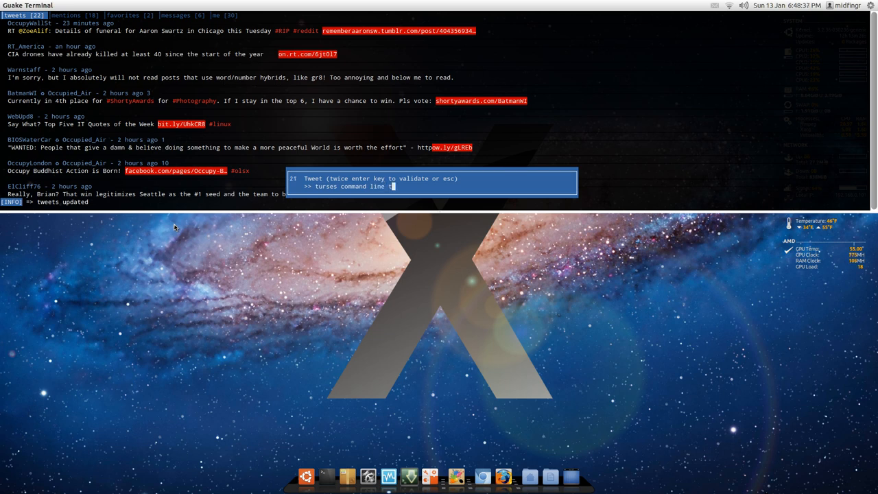
pyautogui.write('weet')
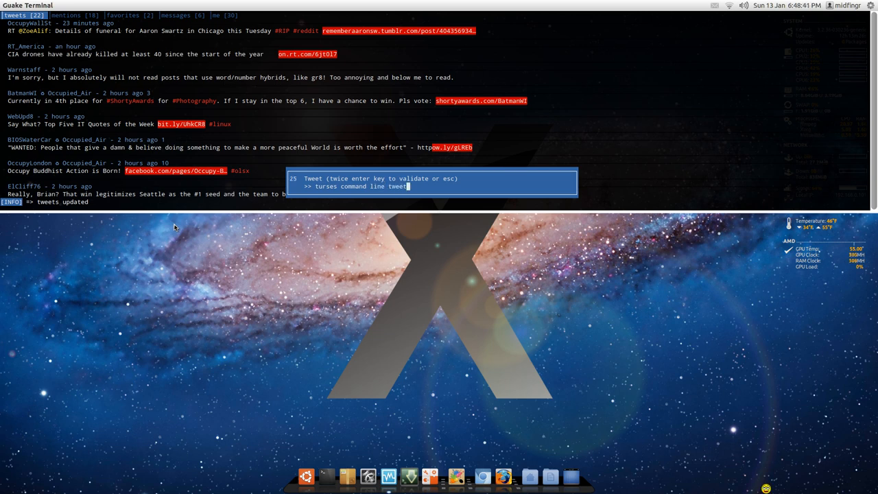
pyautogui.press('Return')
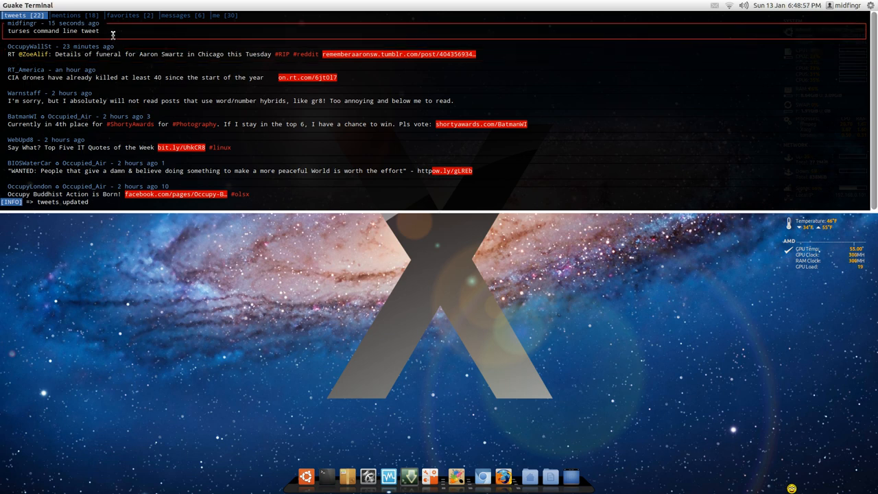
pyautogui.press('r')
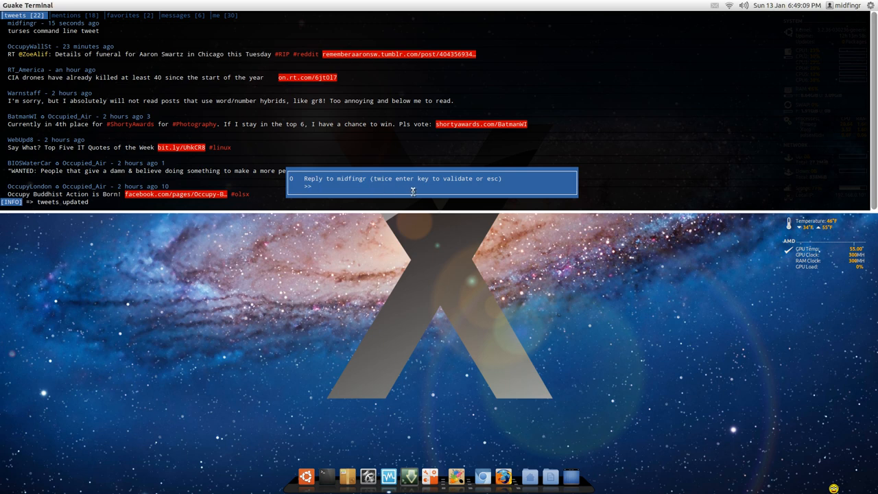
pyautogui.press('Escape')
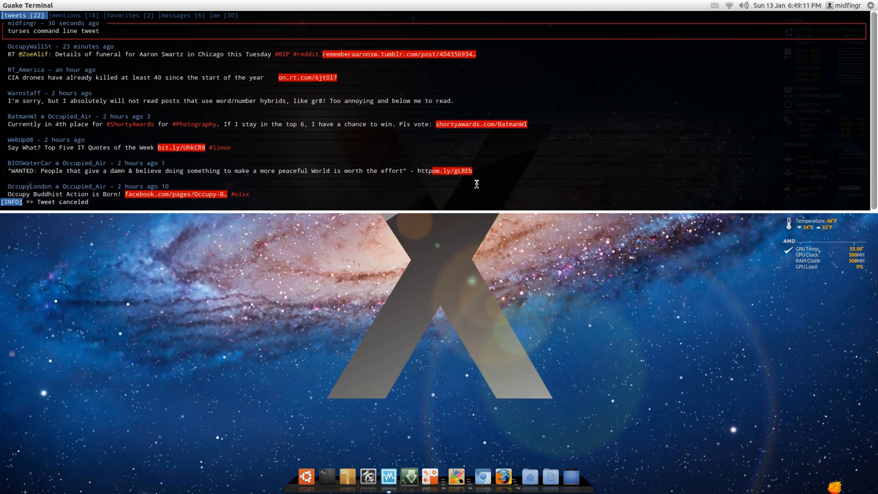
pyautogui.moveTo(253, 126)
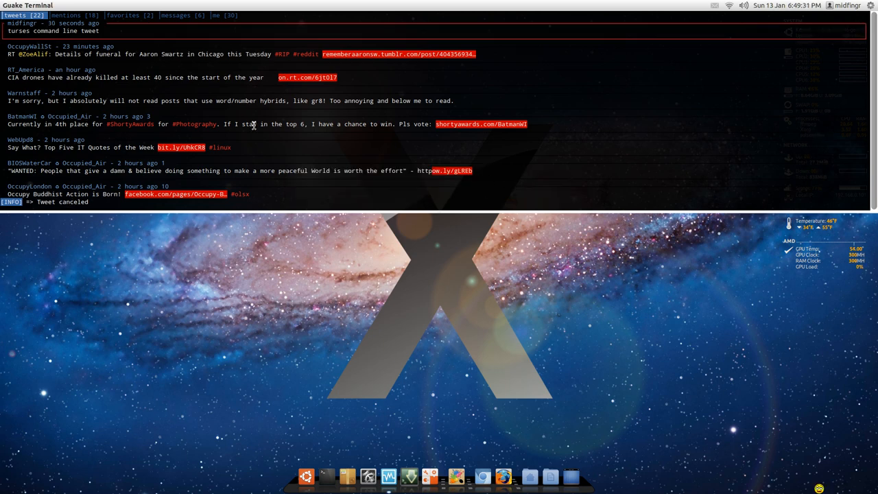